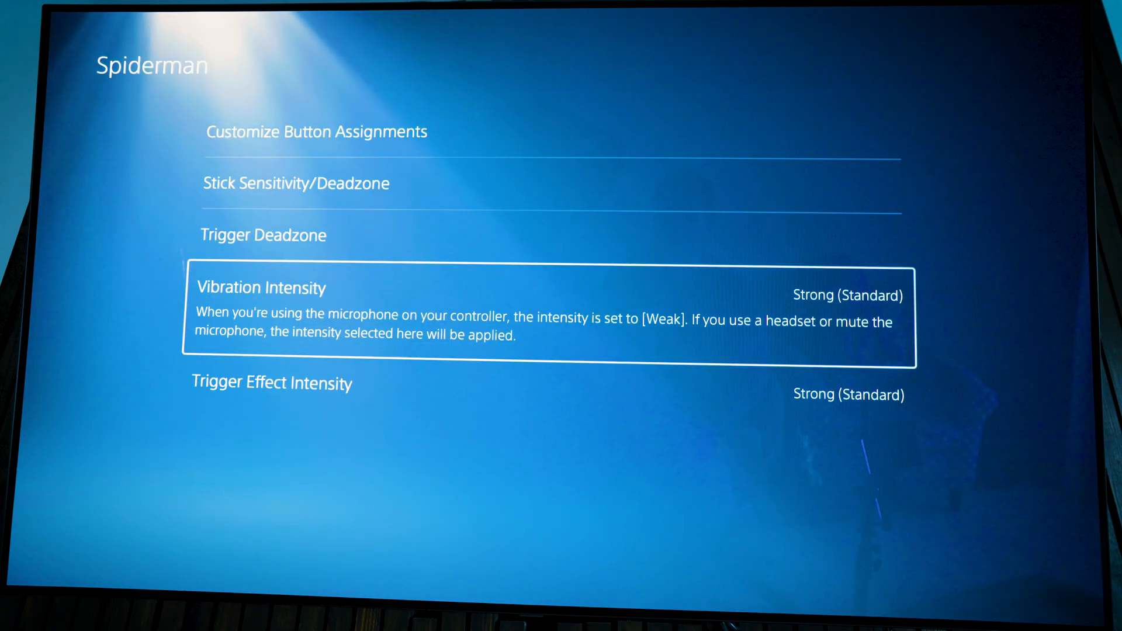
# Exit the Spiderman profile settings and return to the game
pyautogui.press('Up')
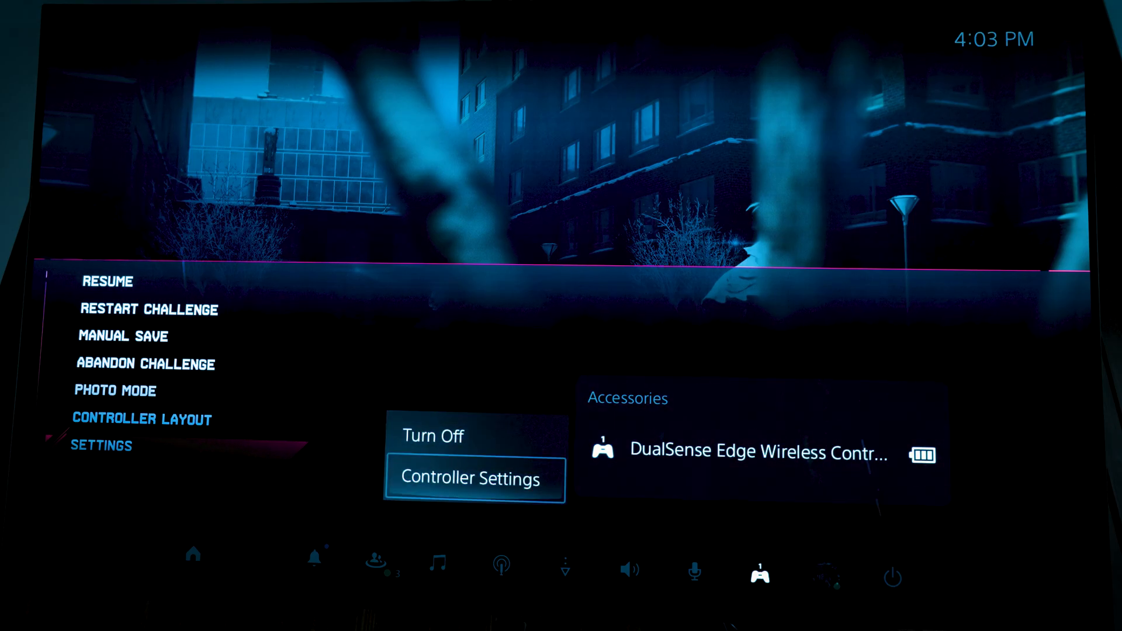
# Create a custom controller profile named 'Spiderman' from Controller Settings
pyautogui.click(473, 479)
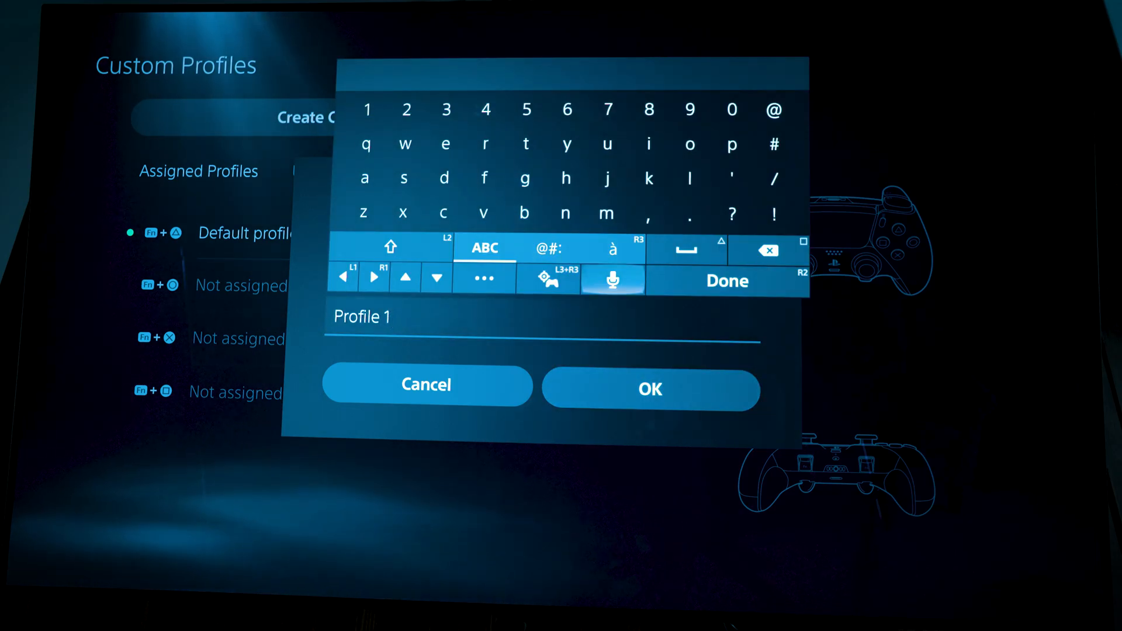
pyautogui.click(725, 281)
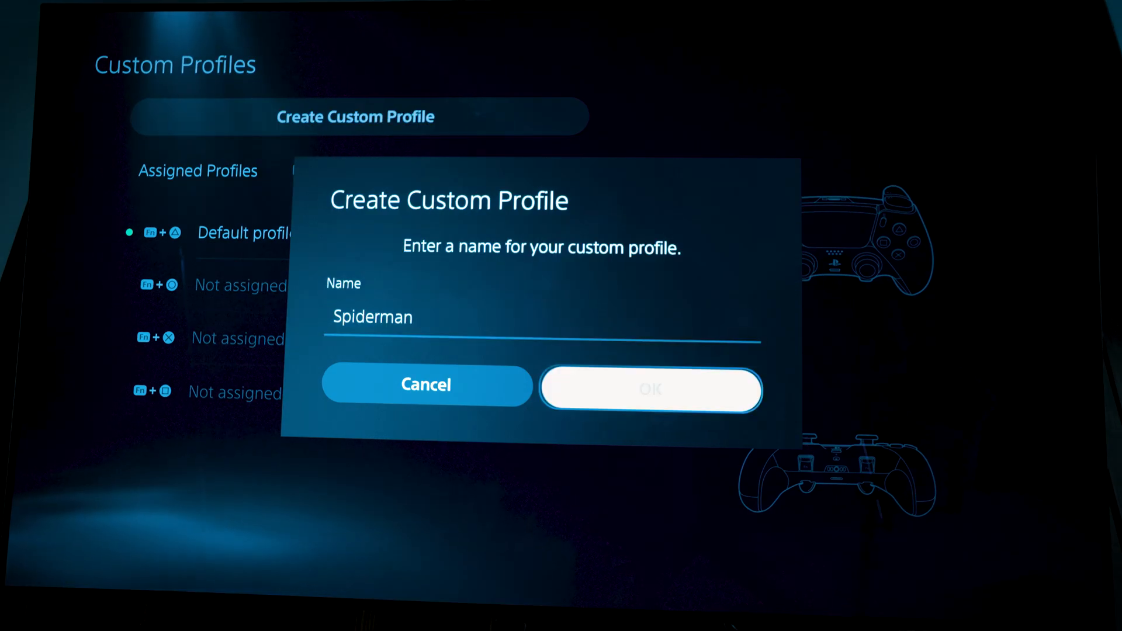
pyautogui.click(650, 390)
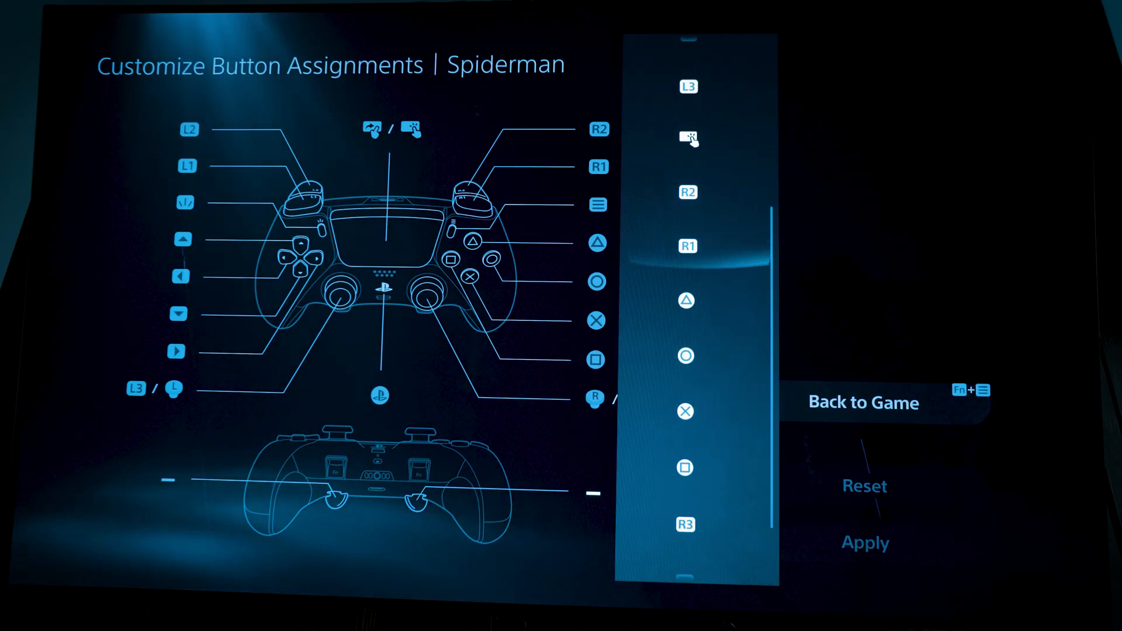
# Review and apply the default button layout for the Spiderman profile
pyautogui.scroll(-3)
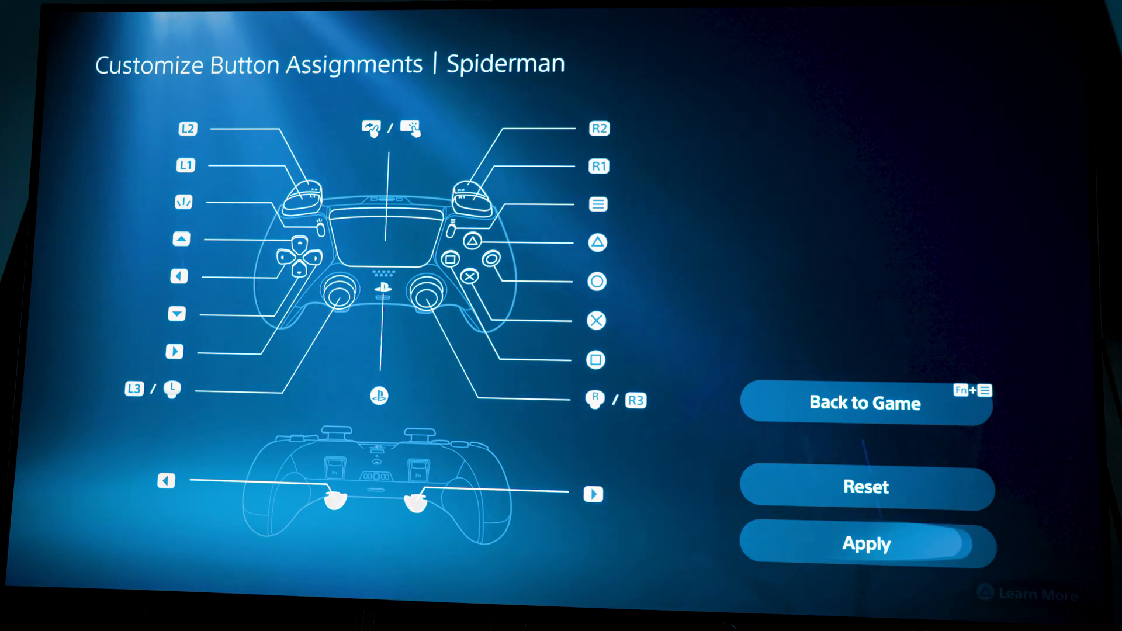
pyautogui.moveTo(865, 404)
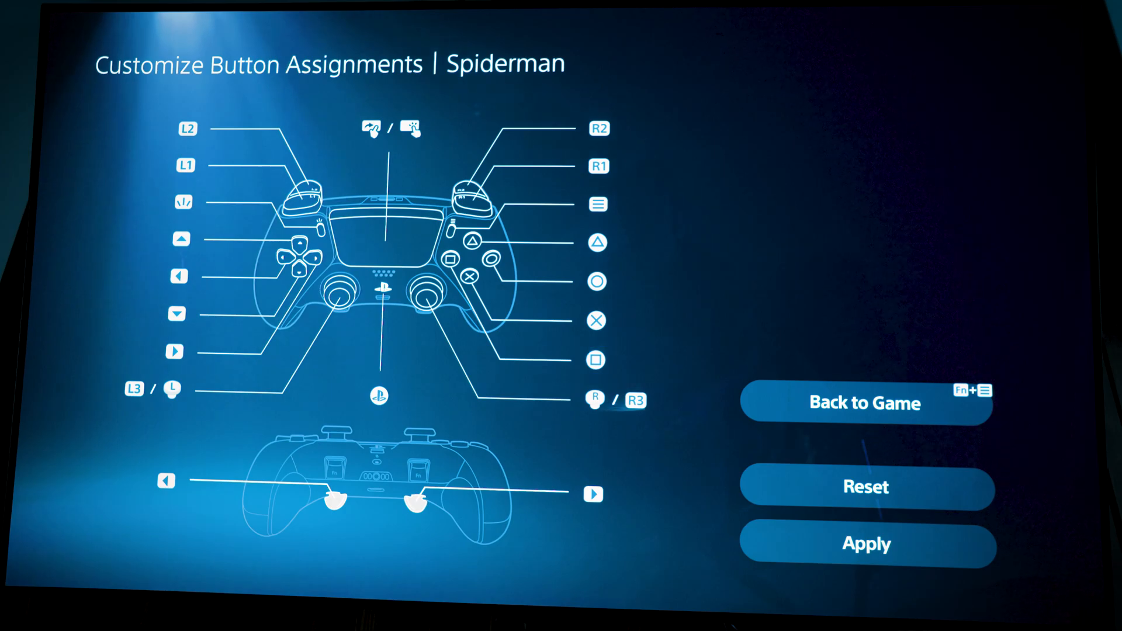
pyautogui.click(599, 401)
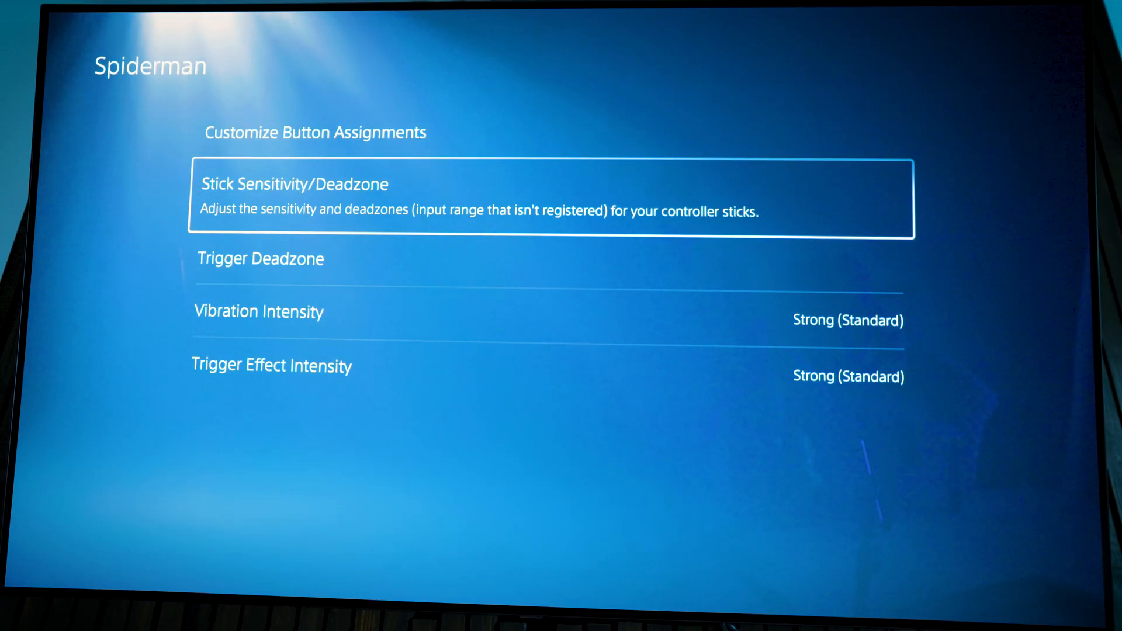
# Show the left stick's sensitivity curve choices under Stick Sensitivity/Deadzone
pyautogui.click(294, 184)
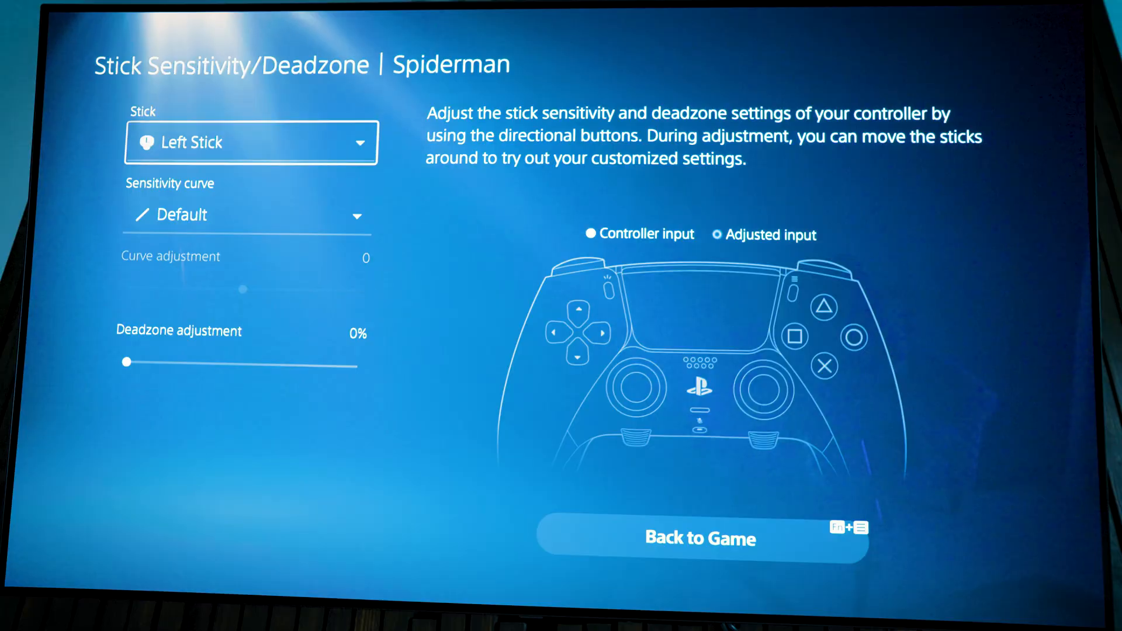
pyautogui.click(247, 215)
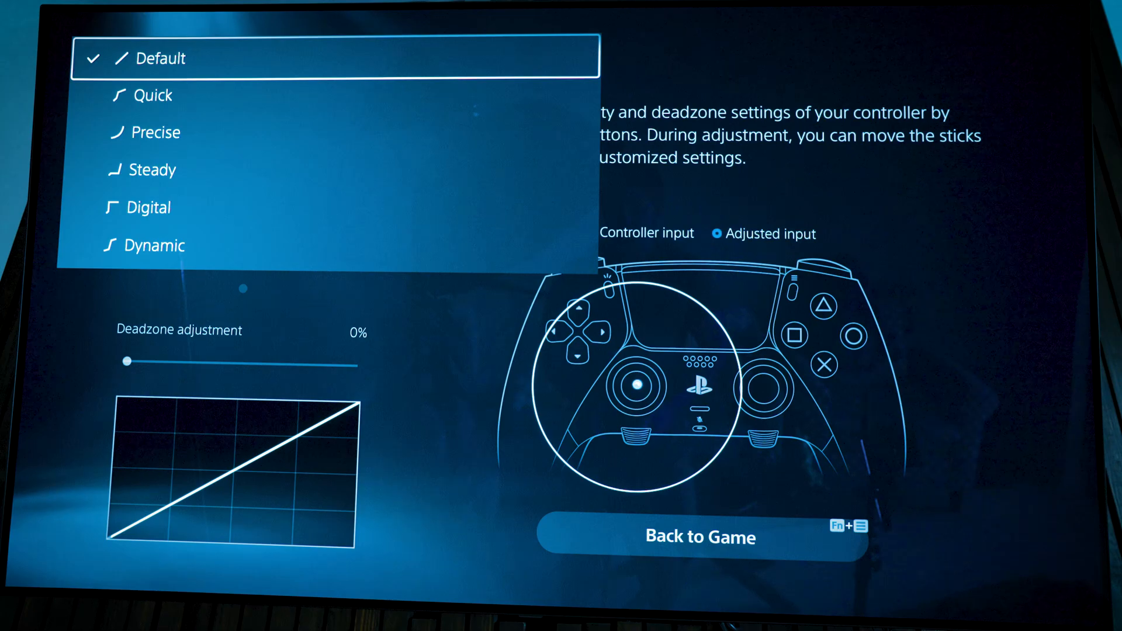
# Preview the Precise curve, then set the left stick curve to Steady
pyautogui.click(151, 95)
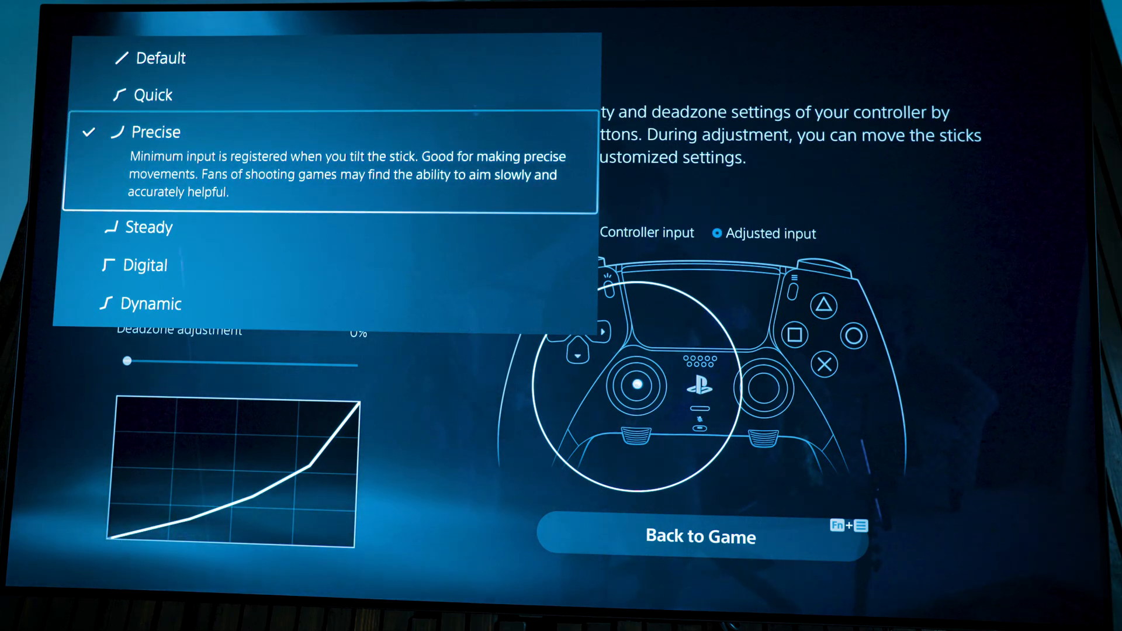
pyautogui.click(151, 227)
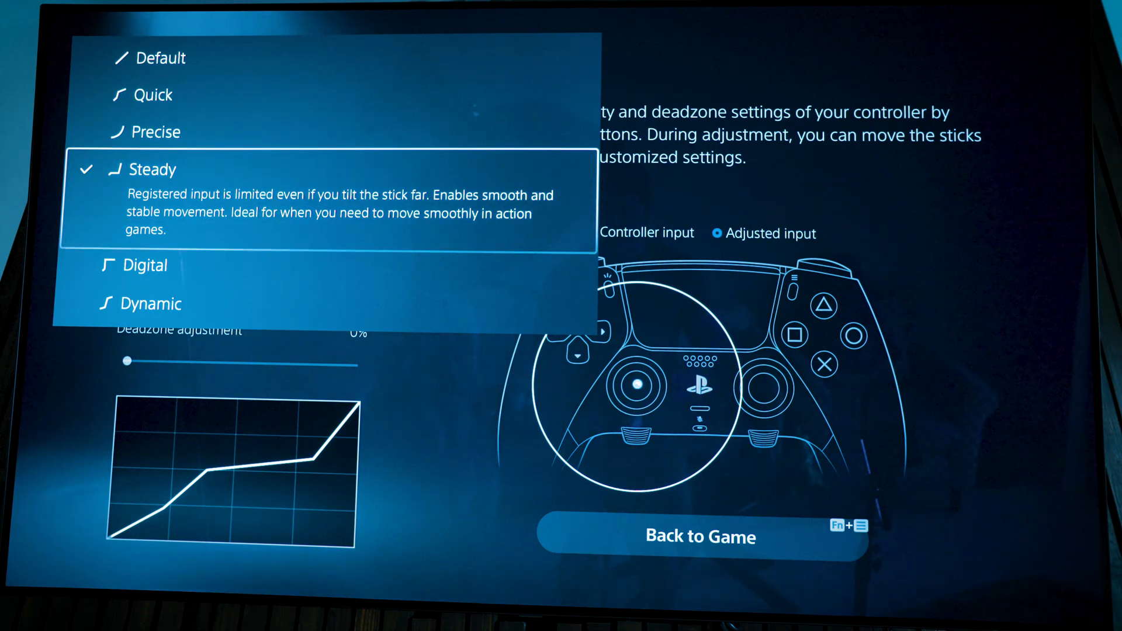
# Preview the Dynamic curve, then settle on Quick for the left stick
pyautogui.click(148, 265)
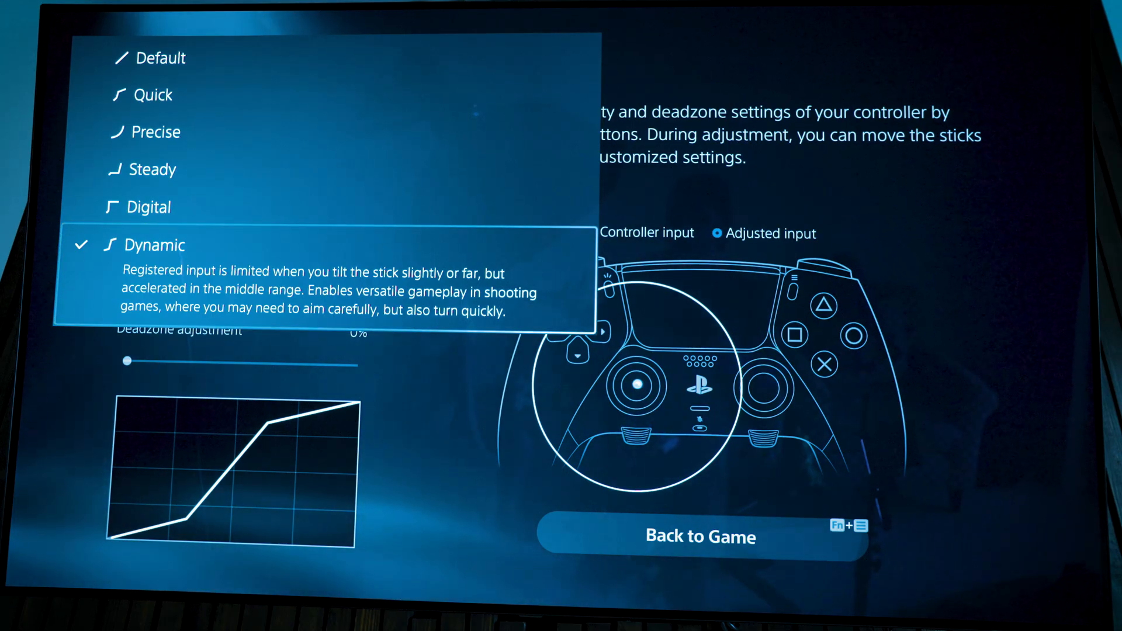
pyautogui.click(152, 95)
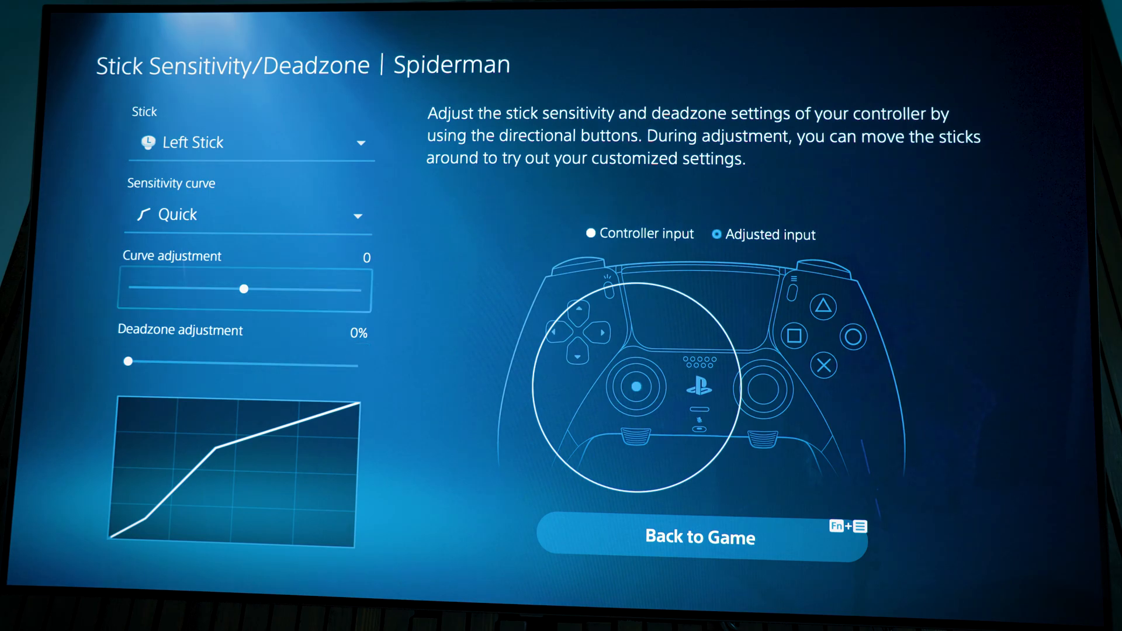
pyautogui.moveTo(243, 288); pyautogui.dragTo(311, 289)
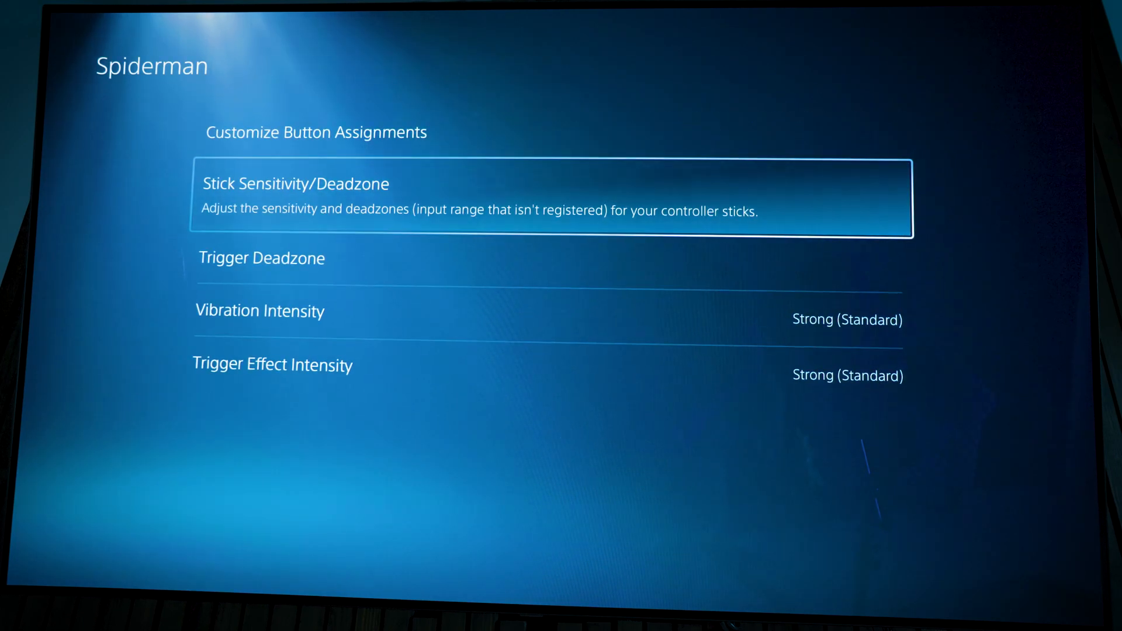
# Keep the L2 trigger deadzone starting at 0 in Trigger Deadzone
pyautogui.click(261, 257)
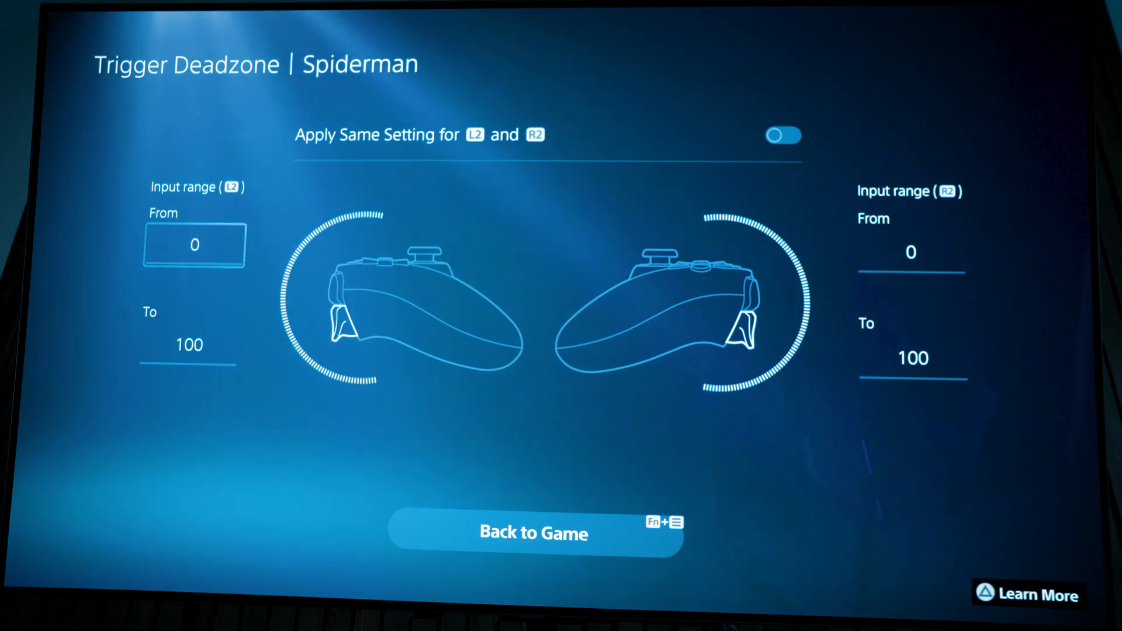
pyautogui.click(193, 245)
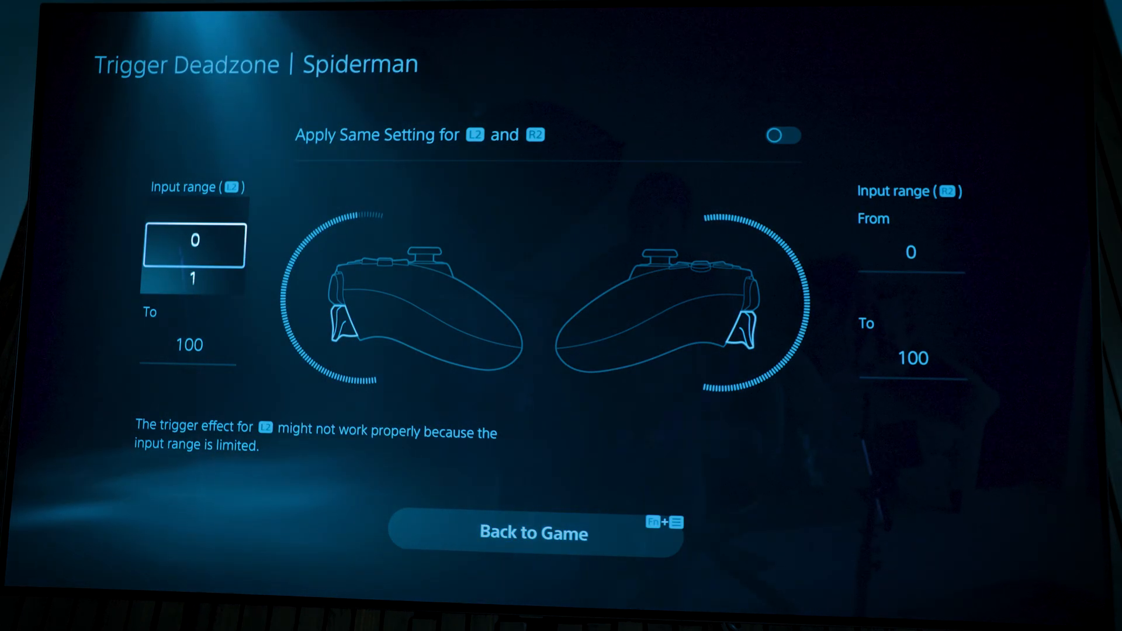
pyautogui.click(784, 136)
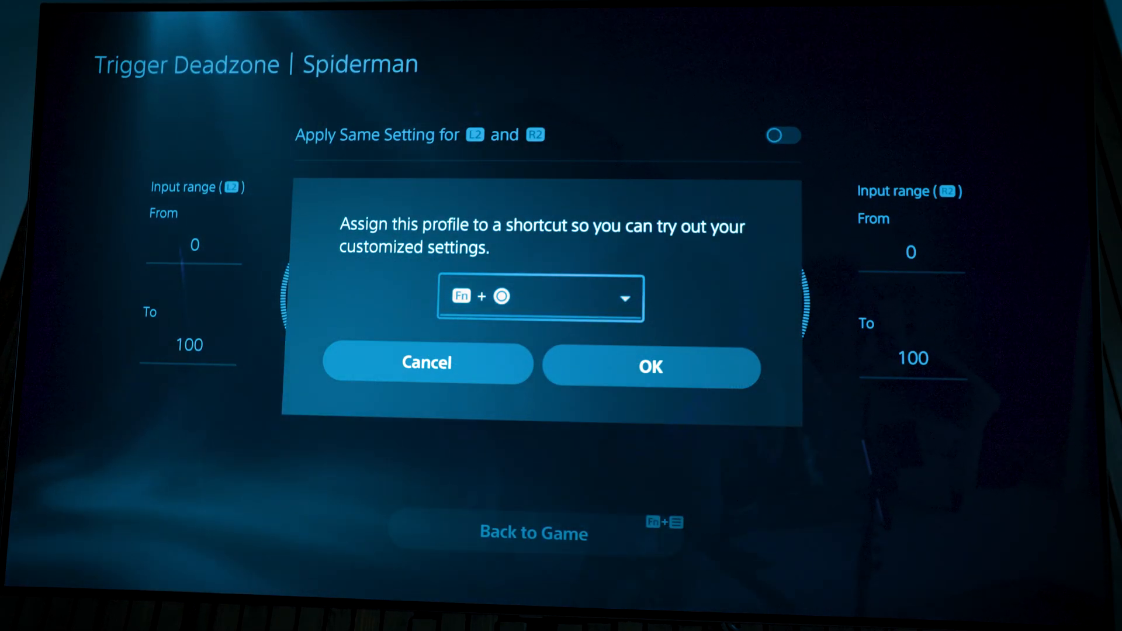
# Assign the Spiderman profile to Fn + Circle and return to the game
pyautogui.click(650, 366)
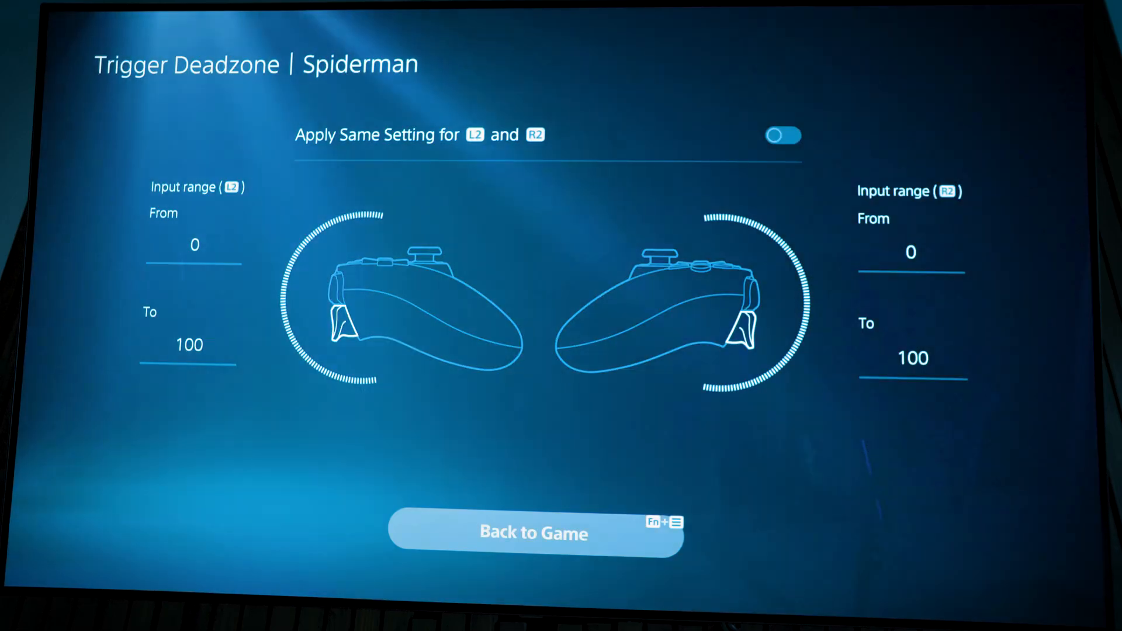
pyautogui.click(533, 533)
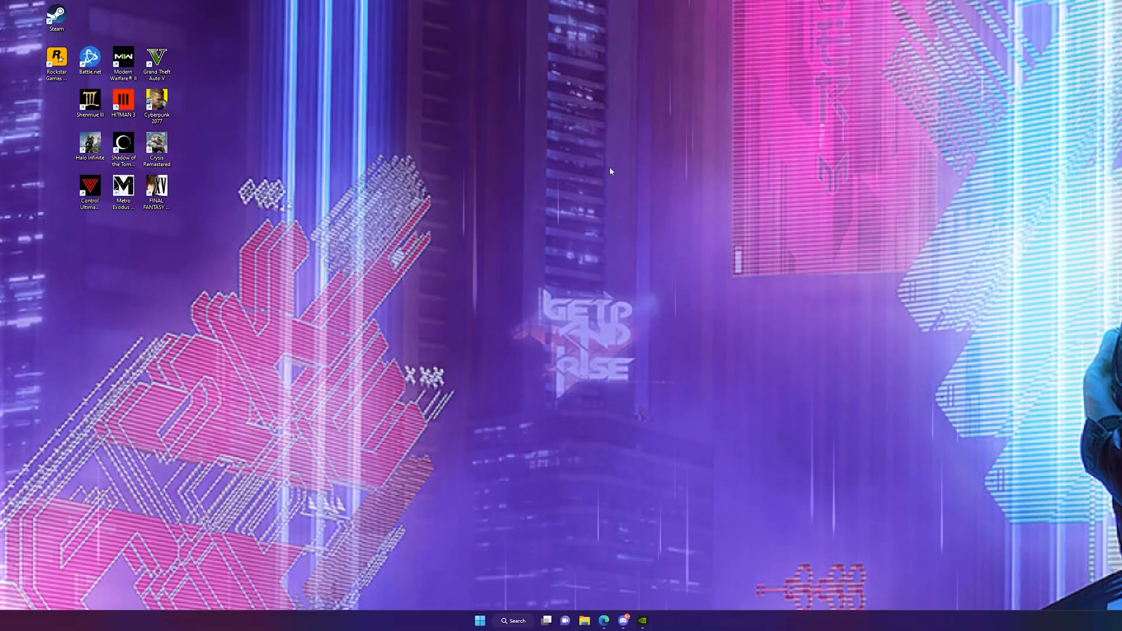
# Pair the DualSense Edge Wireless Controller via Bluetooth & other devices > Add device
pyautogui.click(479, 621)
pyautogui.write('blue')
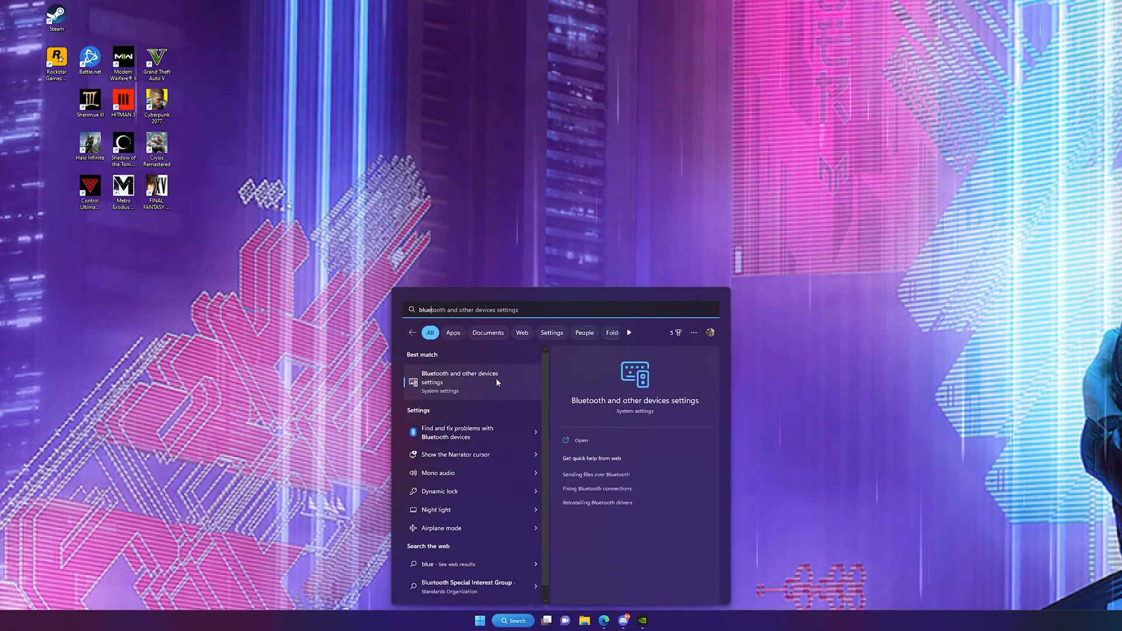
pyautogui.click(459, 377)
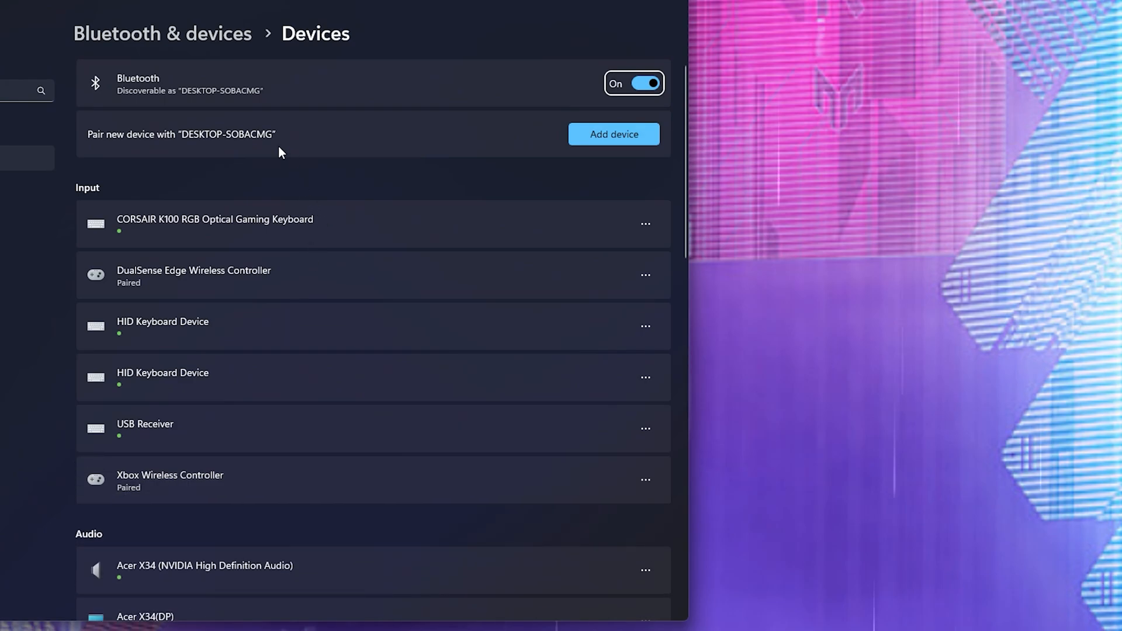
pyautogui.click(614, 133)
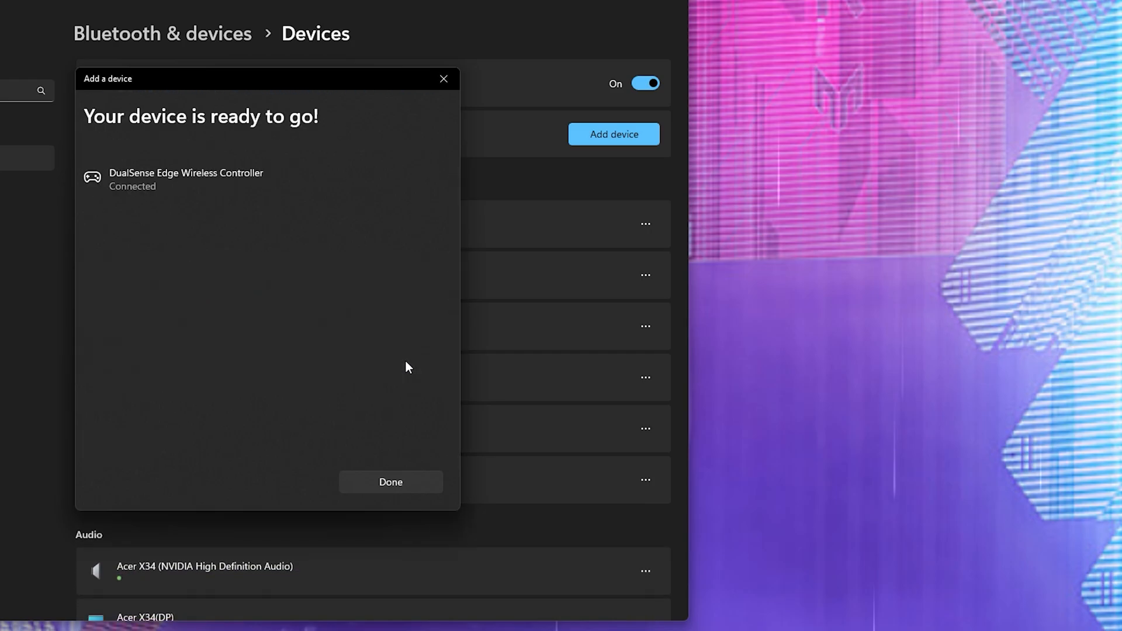
pyautogui.moveTo(418, 426)
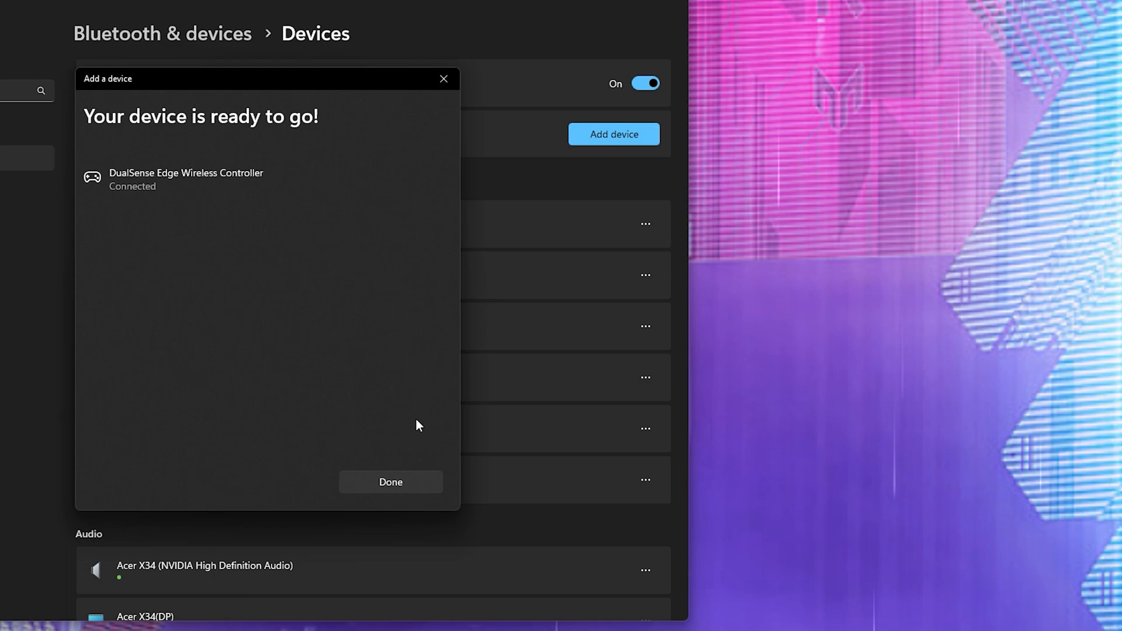
pyautogui.click(390, 482)
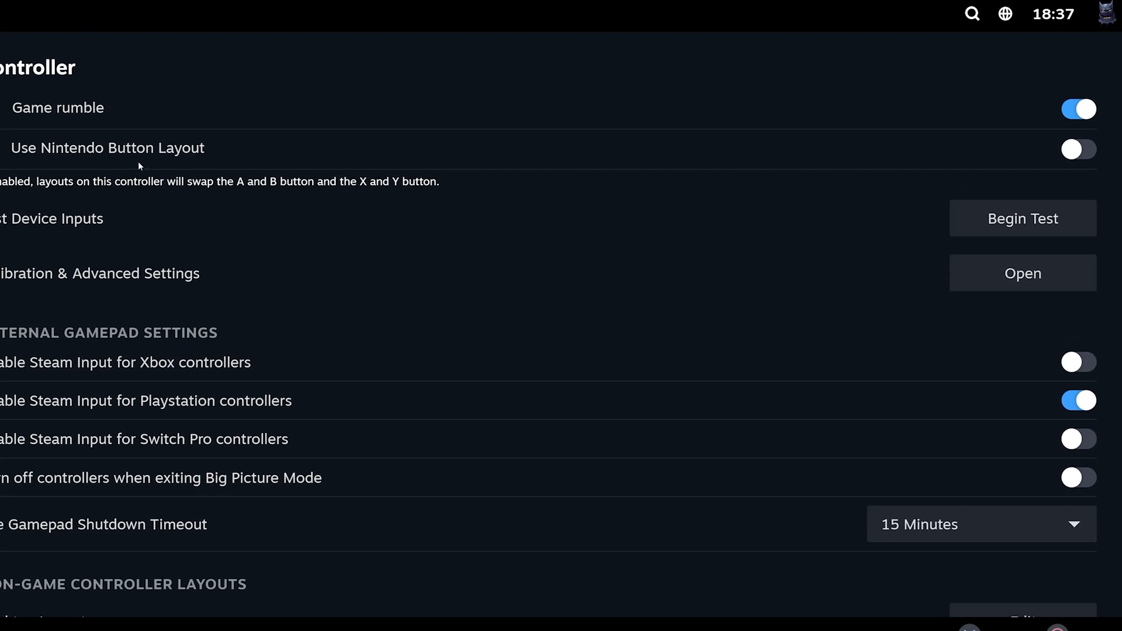
pyautogui.scroll(-3)
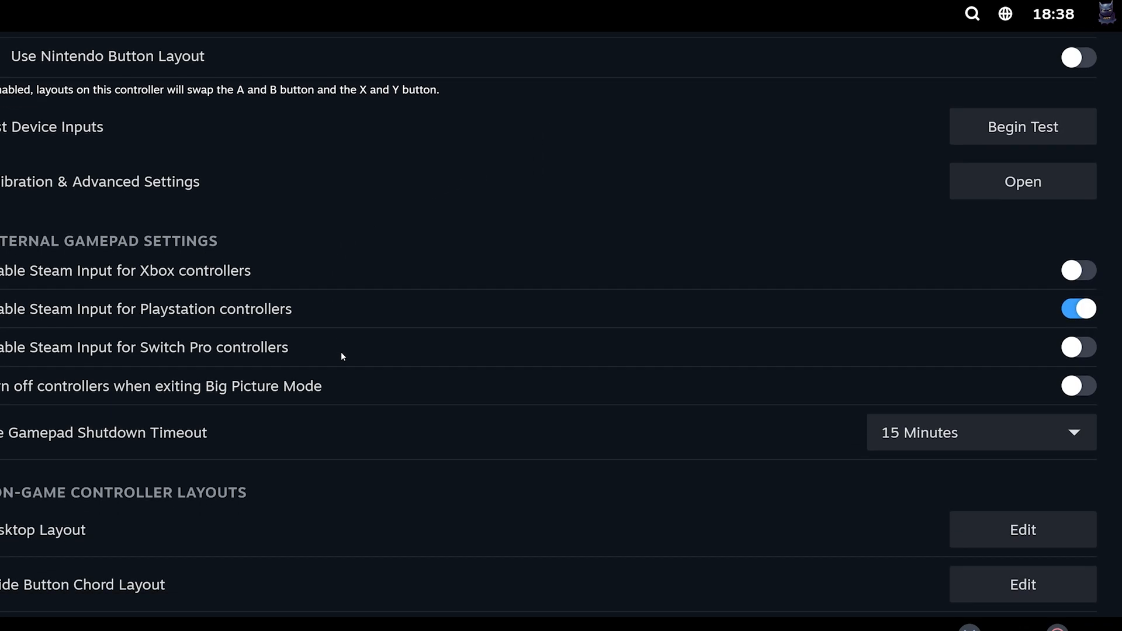
pyautogui.moveTo(839, 342)
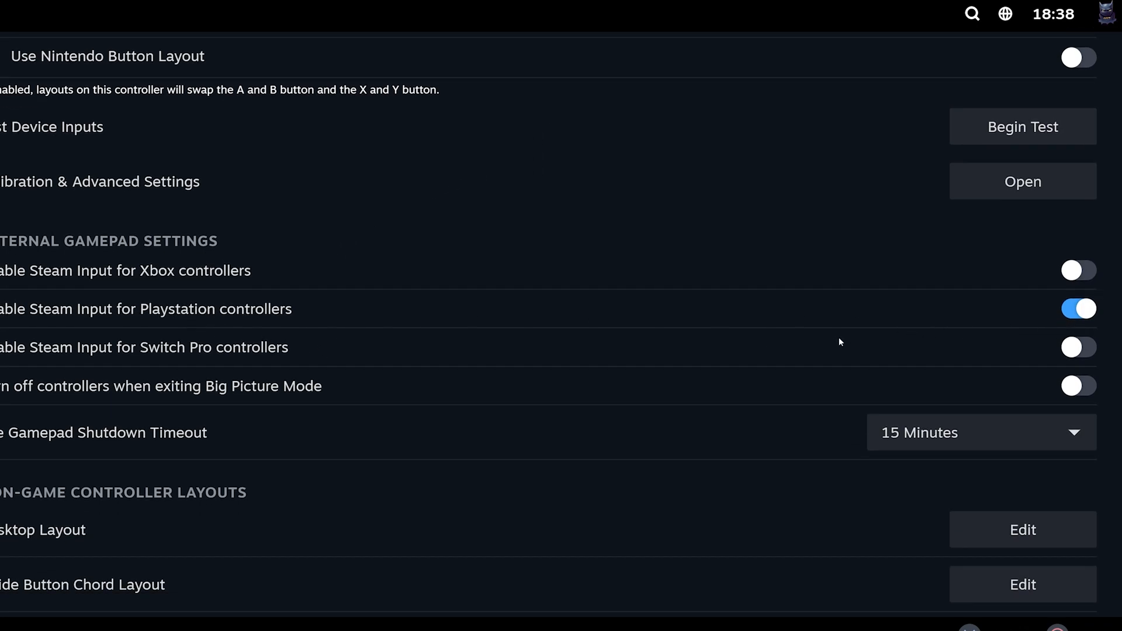
pyautogui.scroll(-3)
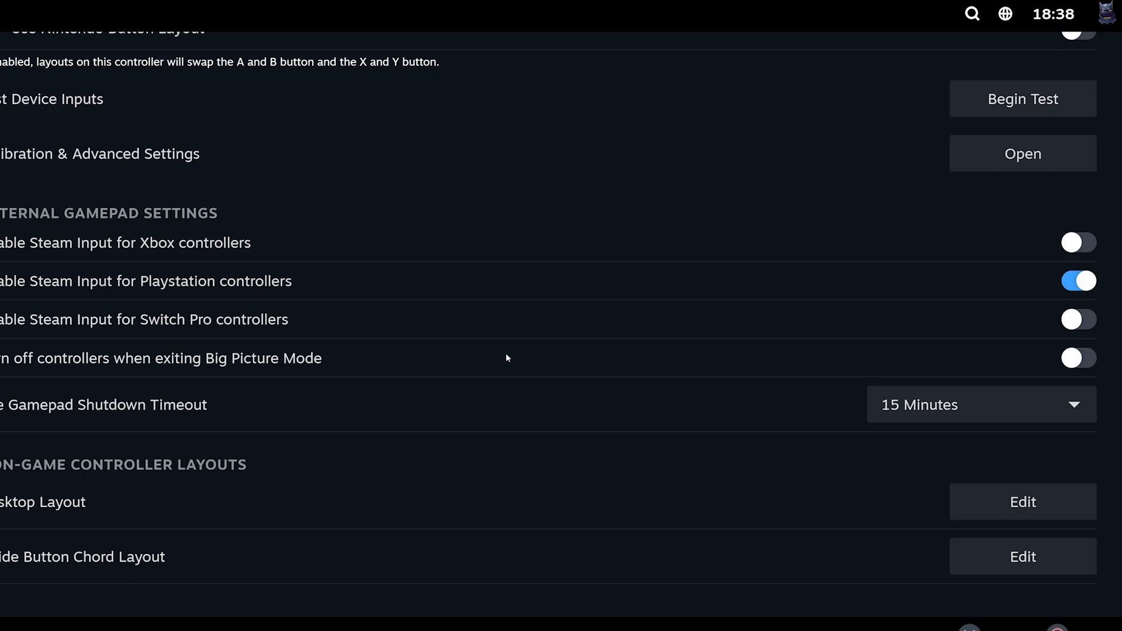